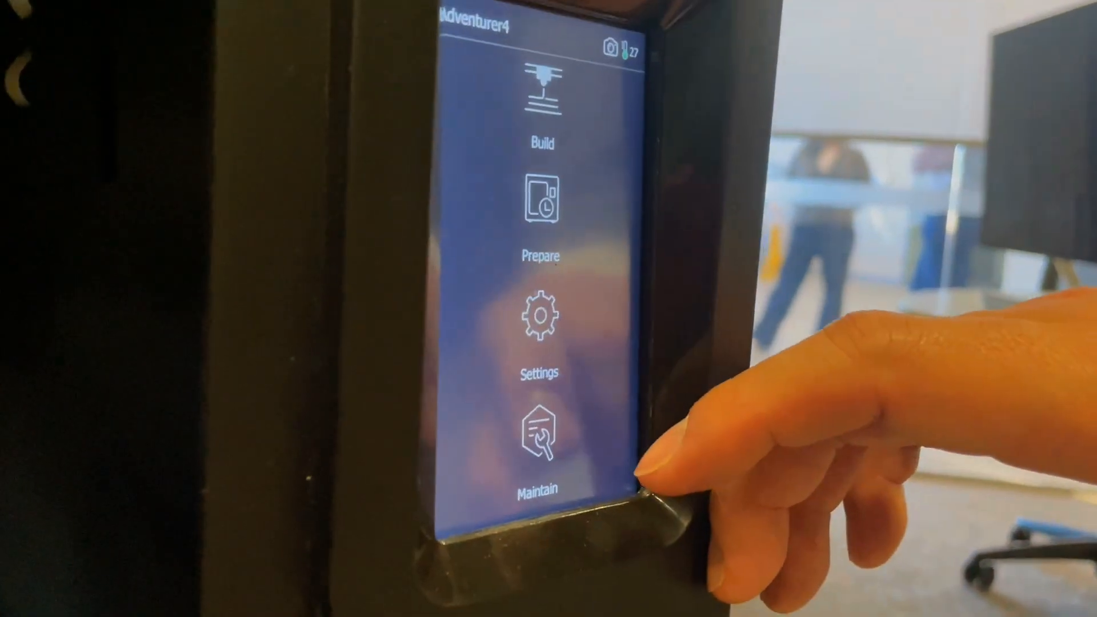
# Enter Maintain and start Change Extruder to reach the nozzle version grid
pyautogui.click(540, 448)
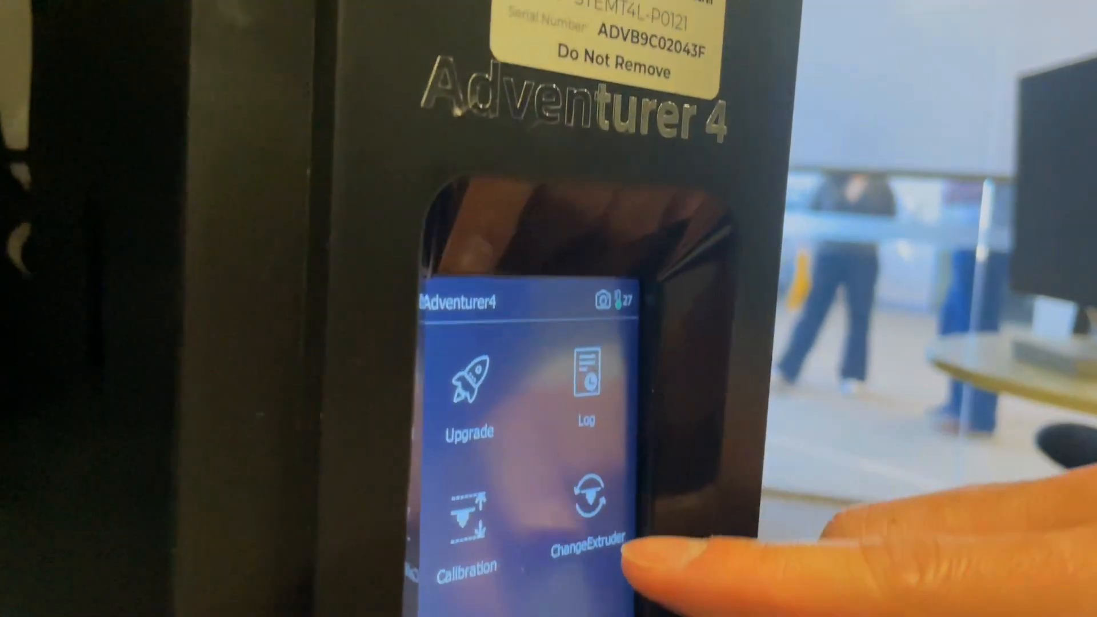
pyautogui.click(591, 504)
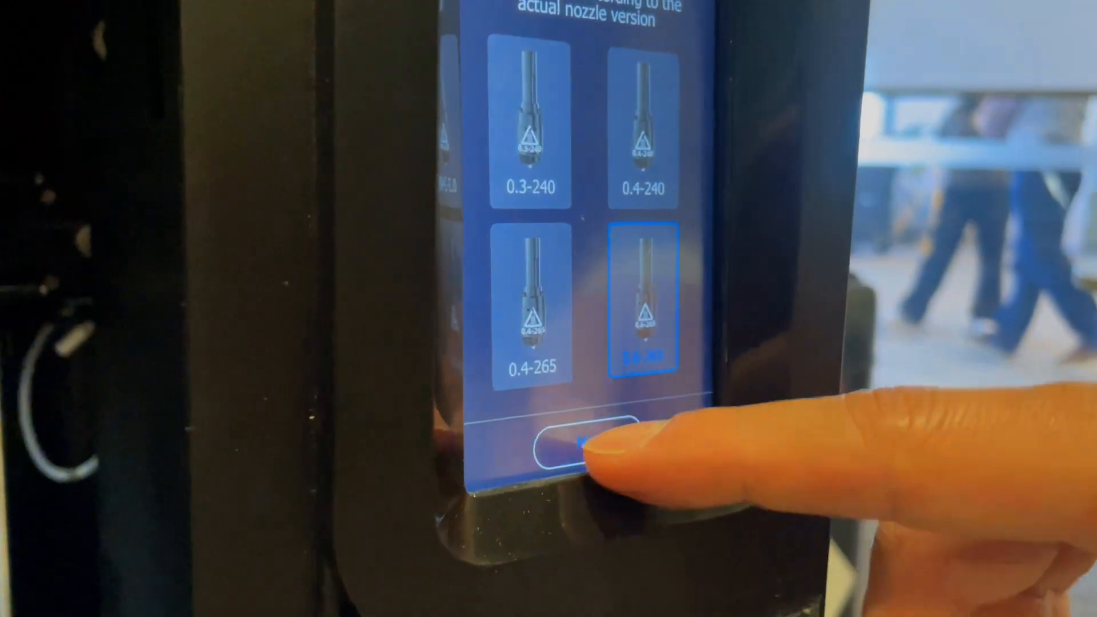
# Confirm the 0.6 nozzle and complete the change with temperature offset 9
pyautogui.click(584, 438)
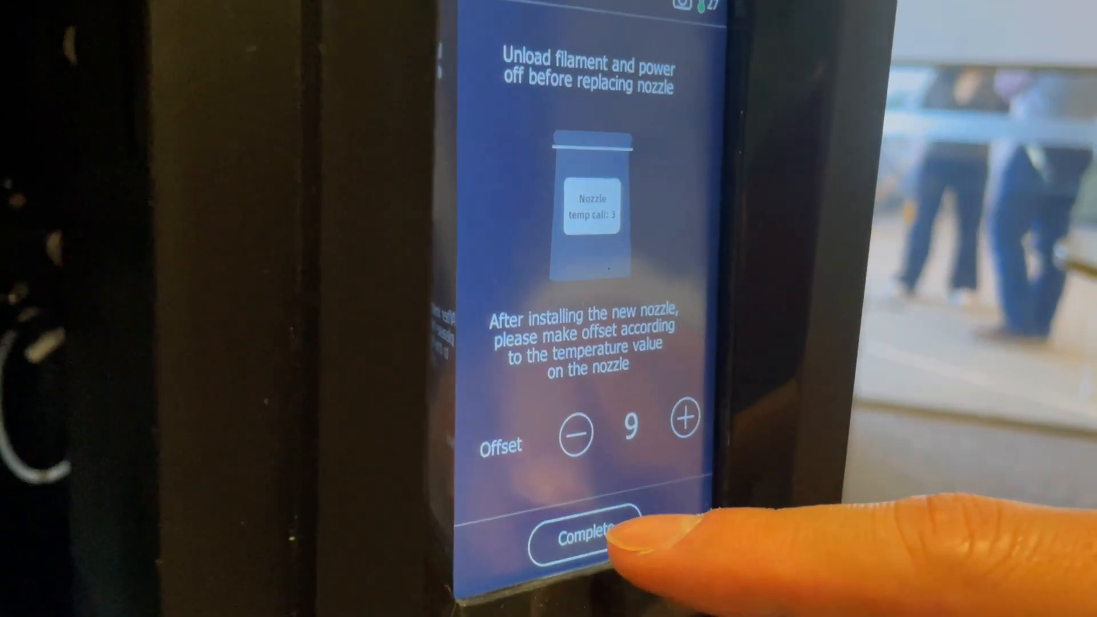
pyautogui.click(580, 528)
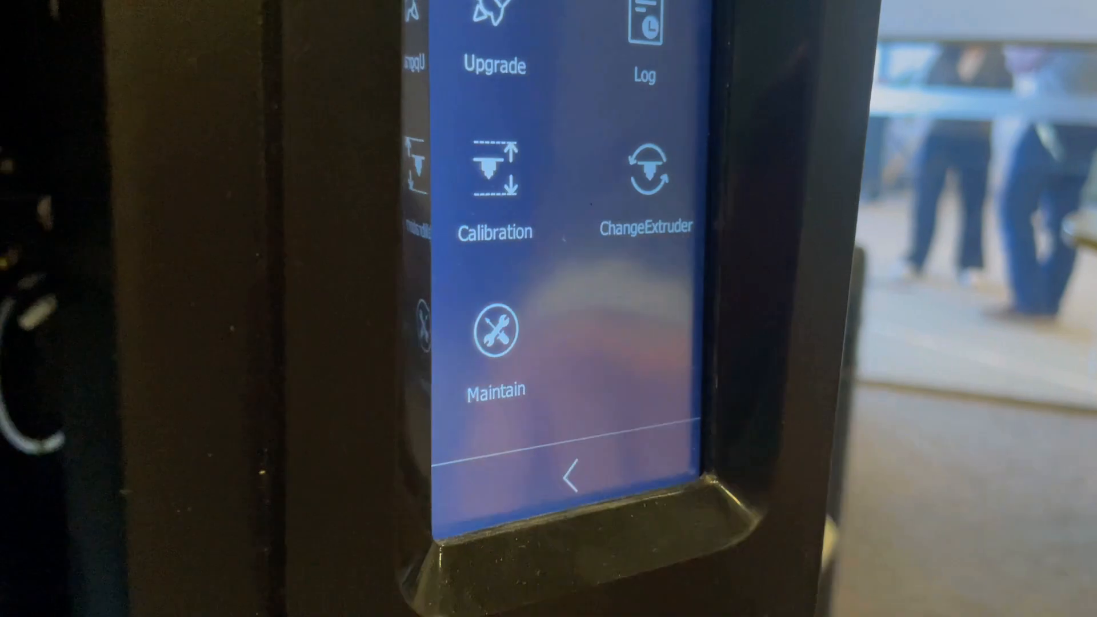